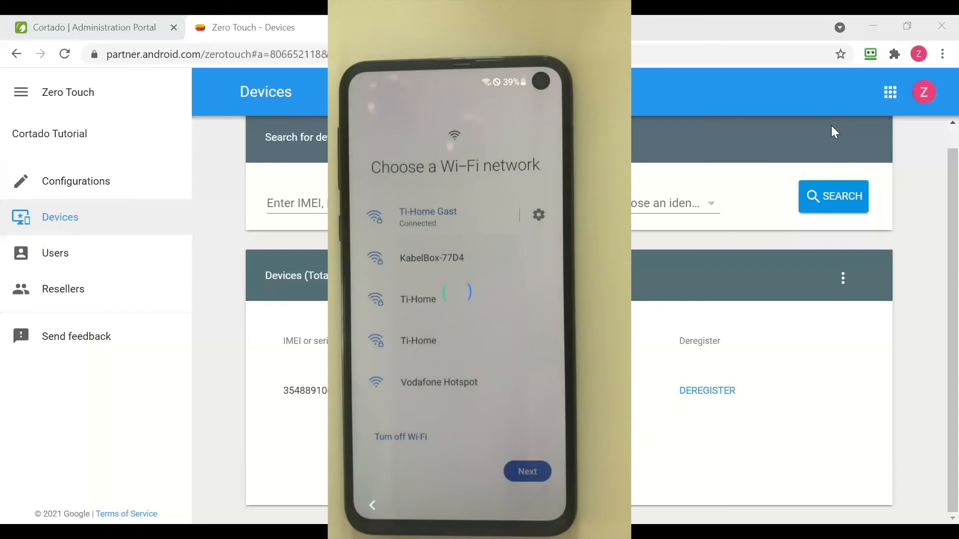
Confirm the connected Wi-Fi network and accept the organization ownership notice to start work profile creation
{"action": "left_click", "coordinate": [526, 471]}
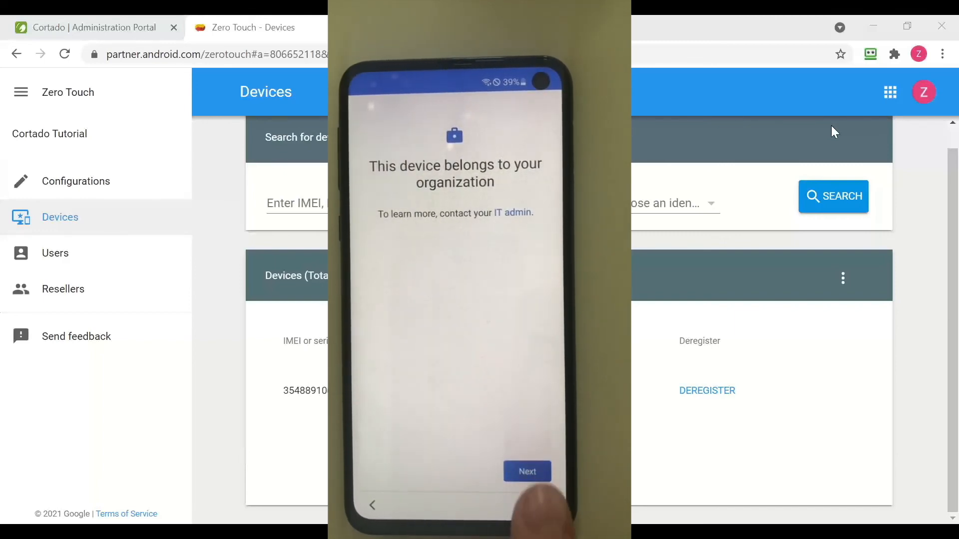
{"action": "left_click", "coordinate": [527, 471]}
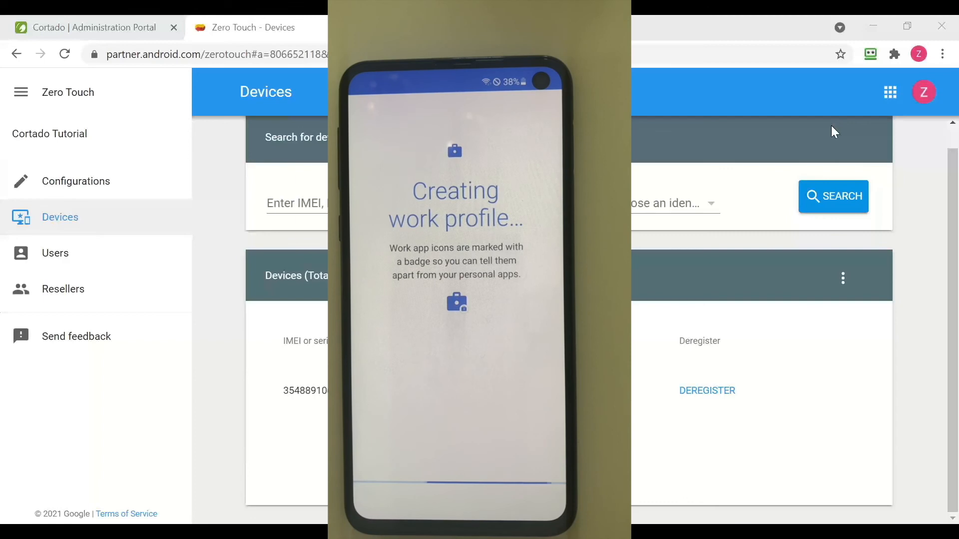